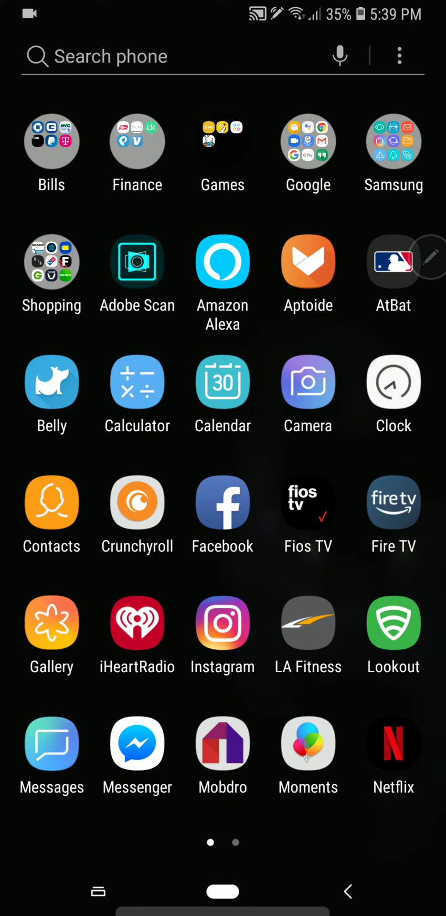
Launch Google Play Store from the launcher's Google apps folder
{"action": "scroll", "scroll_direction": "left", "scroll_amount": 3}
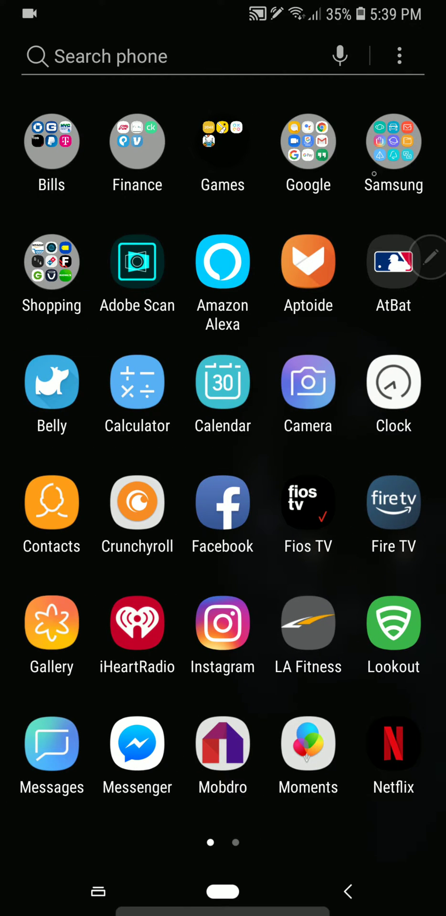
{"action": "left_click", "coordinate": [308, 141]}
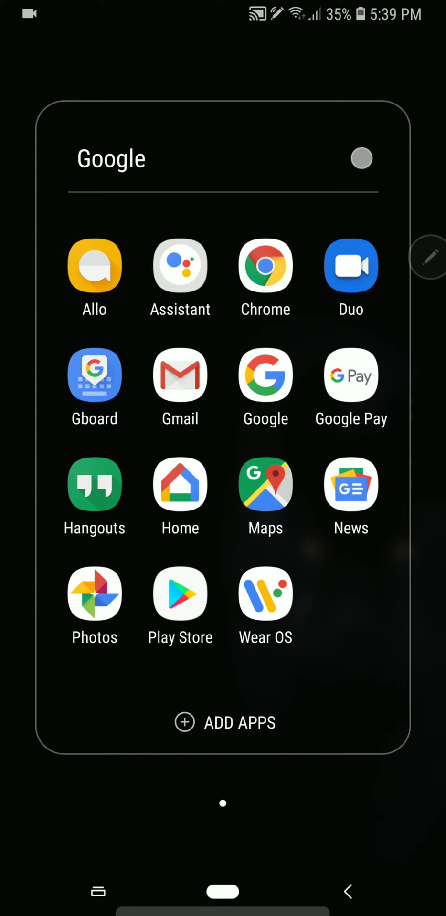
{"action": "left_click", "coordinate": [179, 595]}
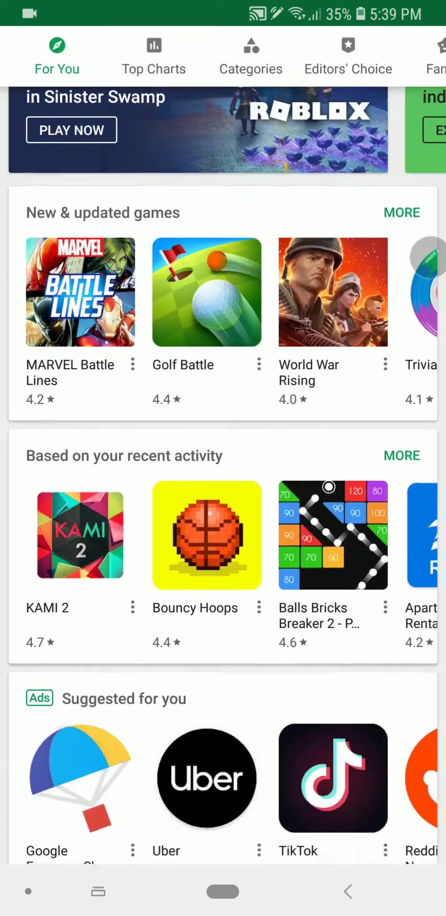
{"action": "scroll", "scroll_direction": "down", "scroll_amount": 3}
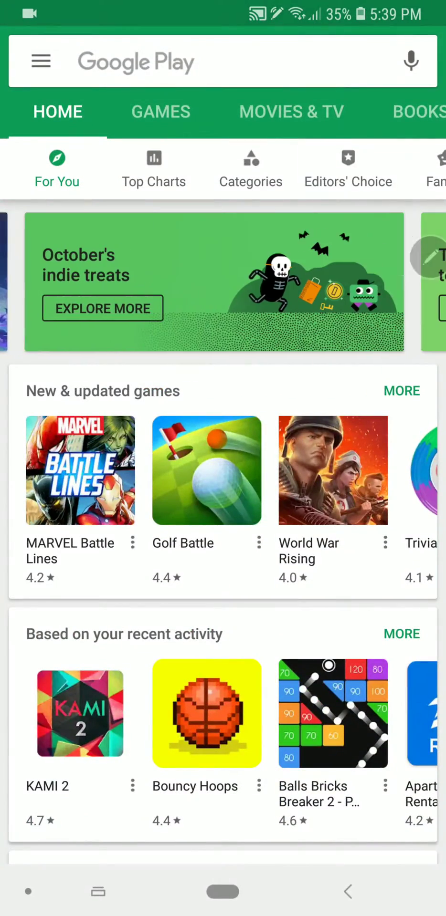
{"action": "scroll", "scroll_direction": "left", "scroll_amount": 3}
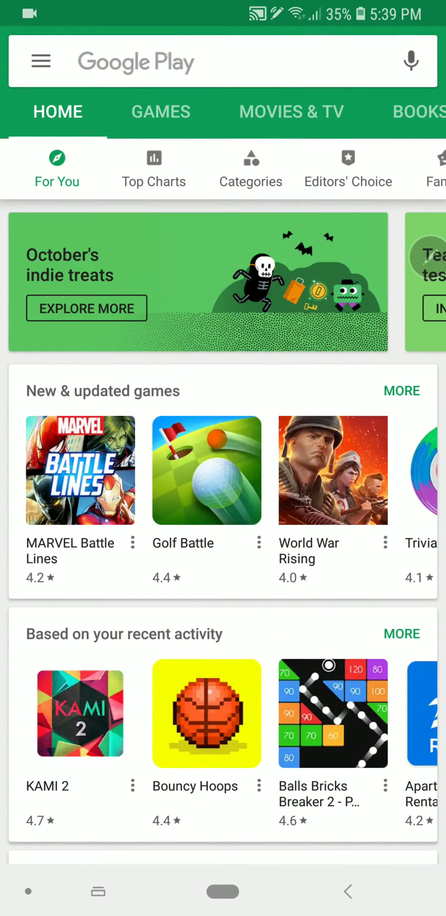
Search Play Store for 'screen recorder note 9' via the search history suggestion
{"action": "type", "text": "s"}
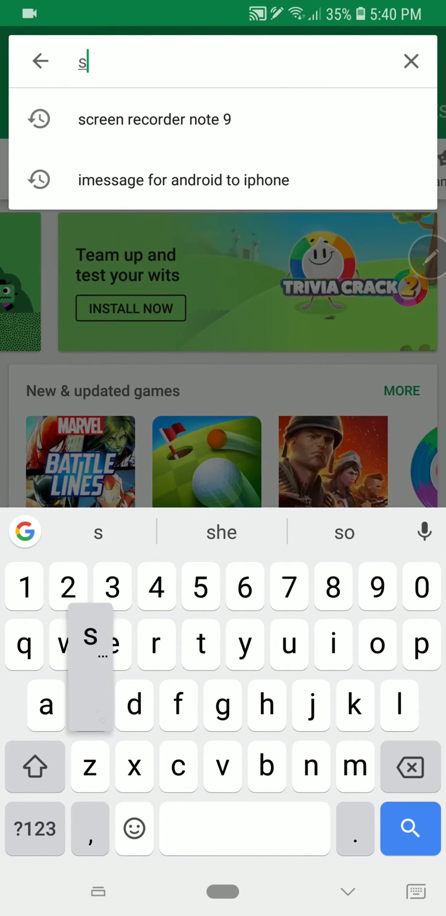
{"action": "type", "text": "cre"}
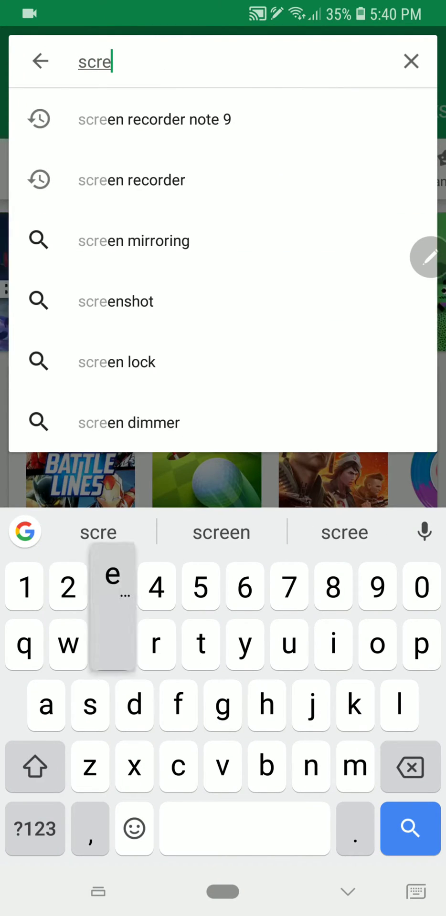
{"action": "type", "text": "en re"}
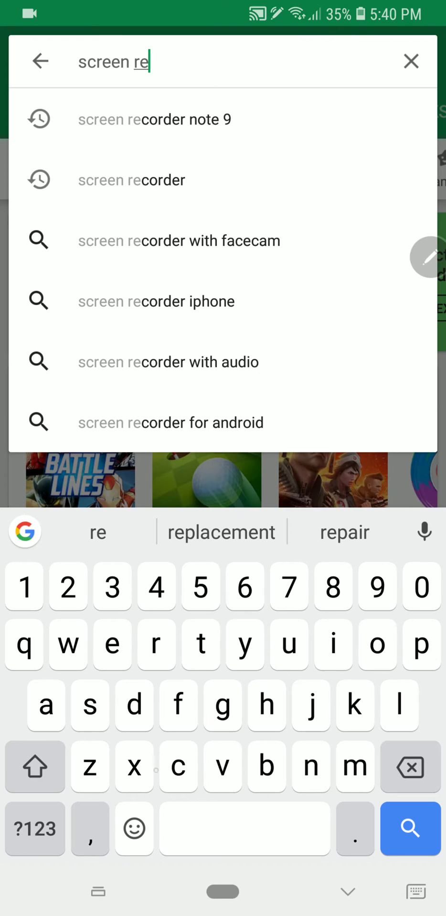
{"action": "type", "text": "cor"}
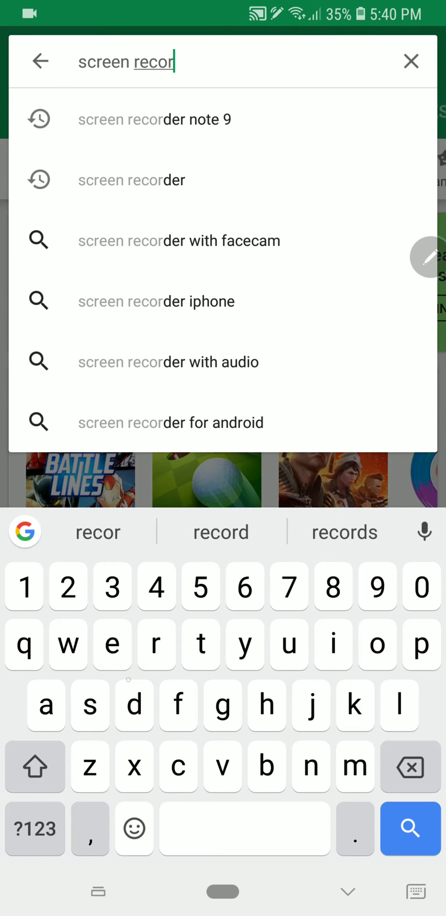
{"action": "type", "text": "der"}
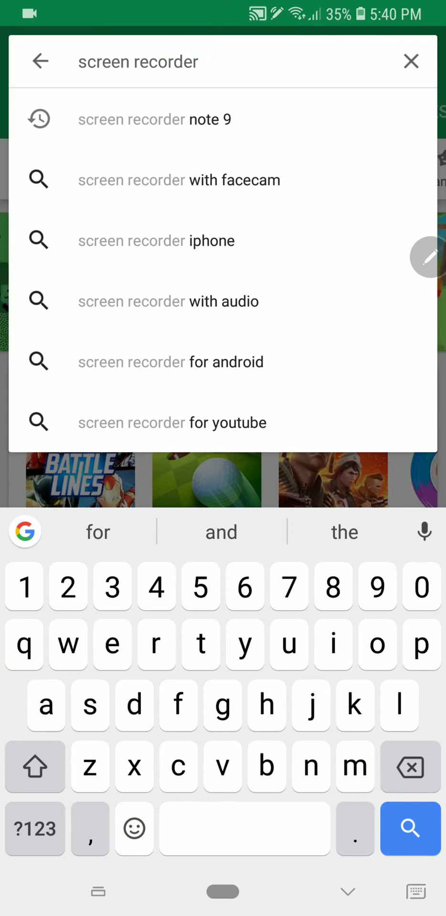
{"action": "type", "text": "not"}
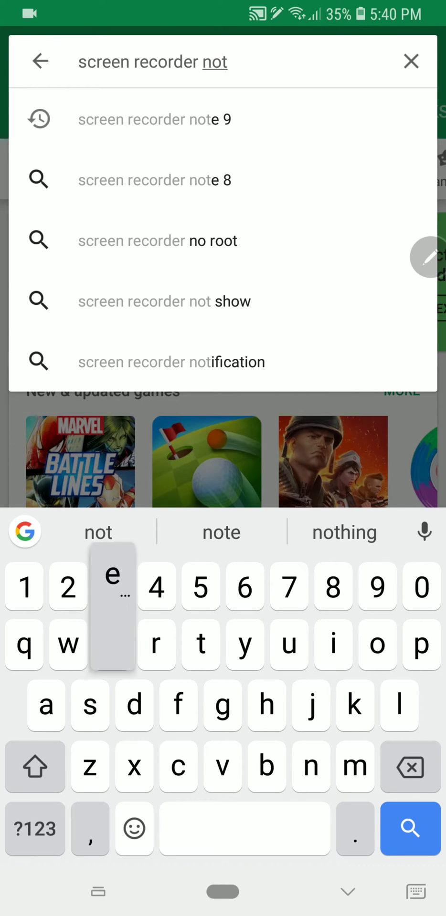
{"action": "left_click", "coordinate": [155, 119]}
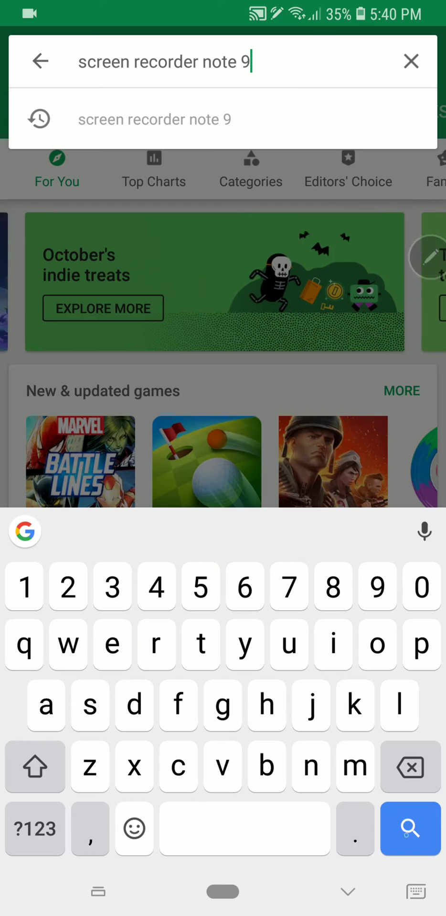
{"action": "left_click", "coordinate": [410, 829]}
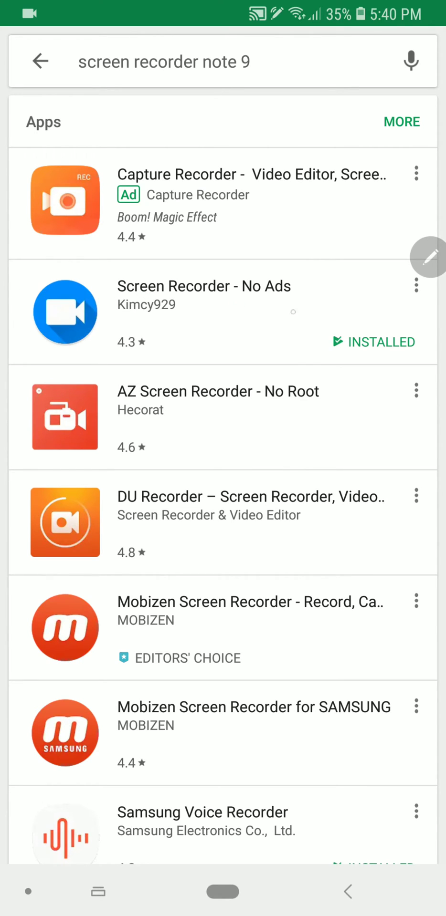
View the Screen Recorder - No Ads app page, then return to the home screen
{"action": "left_click", "coordinate": [203, 286]}
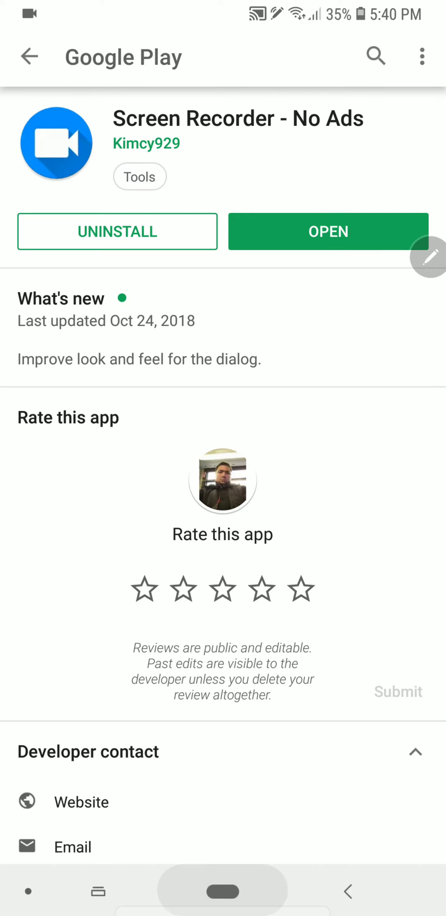
{"action": "left_click", "coordinate": [223, 891]}
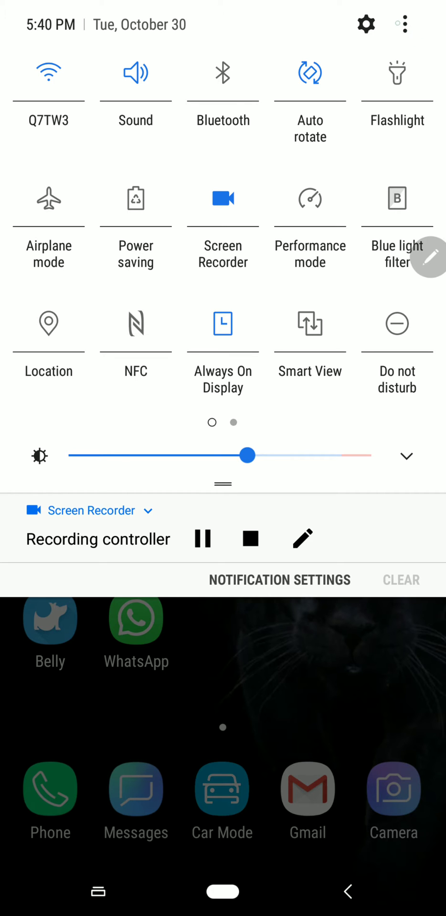
Open the quick settings Button order editor from the panel's overflow menu
{"action": "left_click", "coordinate": [401, 24]}
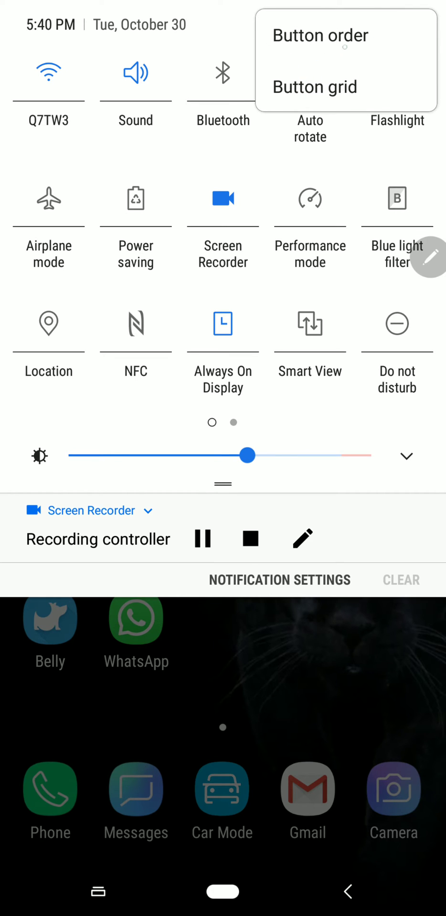
{"action": "left_click", "coordinate": [319, 36]}
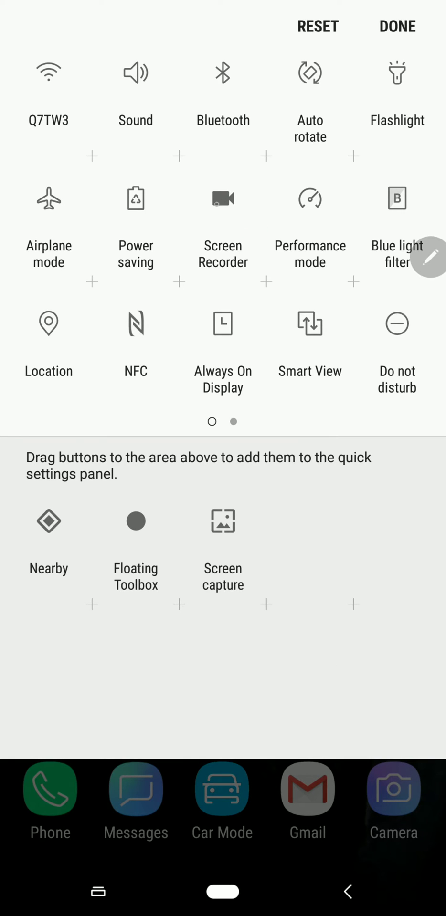
Move the Screen Recorder tile to available buttons and back, then save the layout
{"action": "left_click_drag", "start_coordinate": [222, 201], "coordinate": [310, 520]}
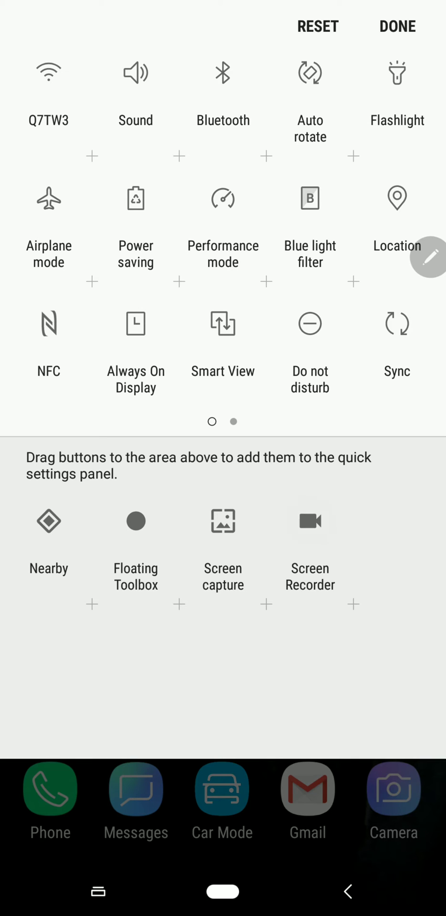
{"action": "left_click_drag", "start_coordinate": [309, 519], "coordinate": [278, 280]}
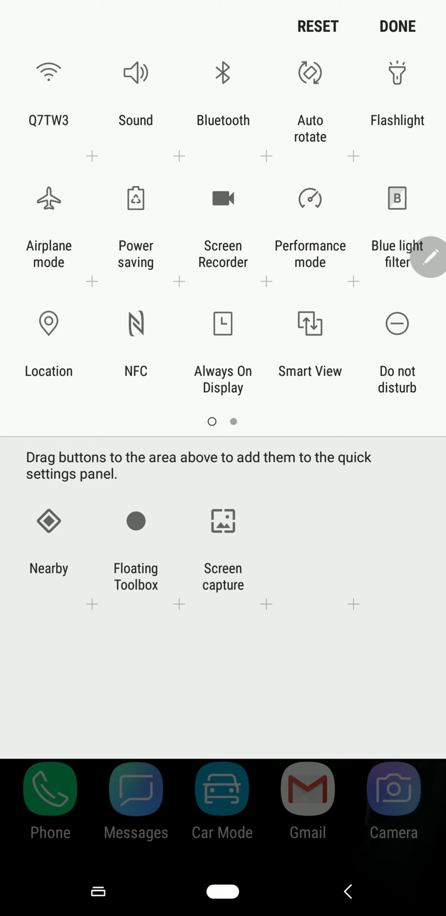
{"action": "left_click", "coordinate": [396, 26]}
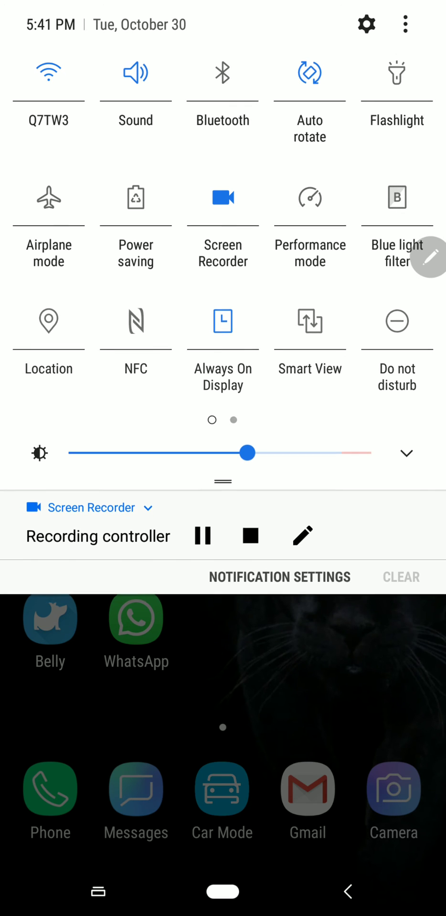